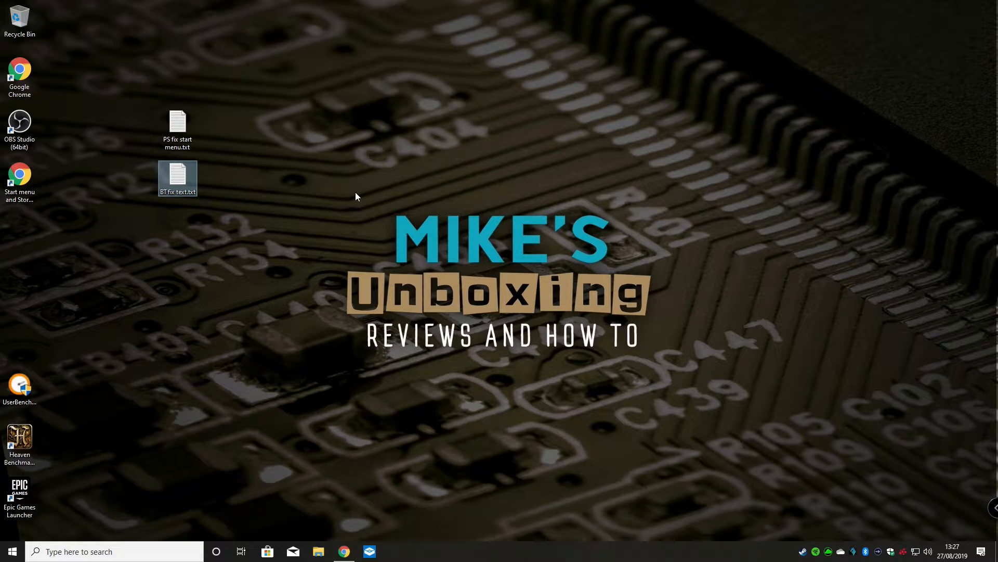
pyautogui.moveTo(317, 212)
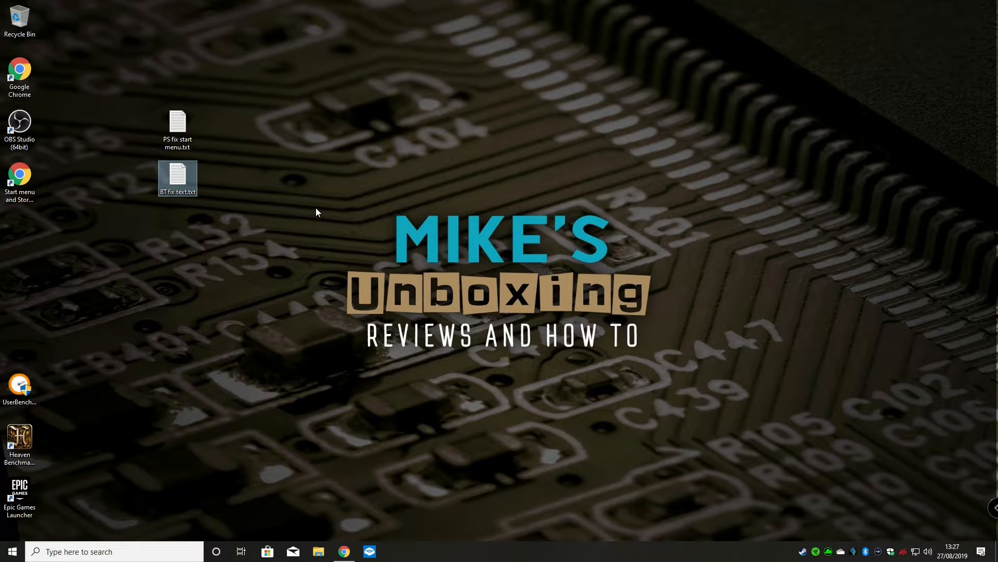
pyautogui.moveTo(295, 194)
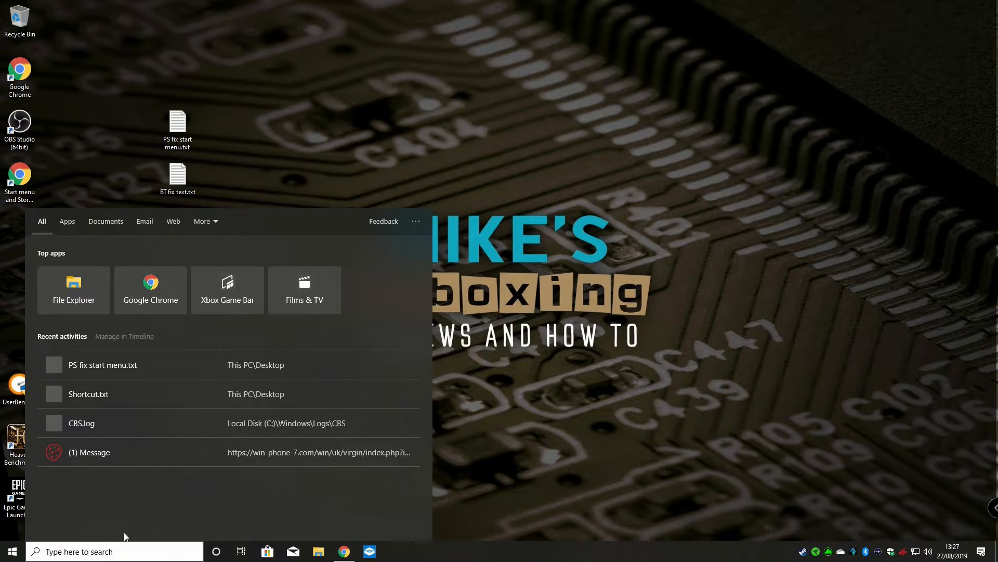
# Search for cmd and run Command Prompt as administrator
pyautogui.write('cmd')
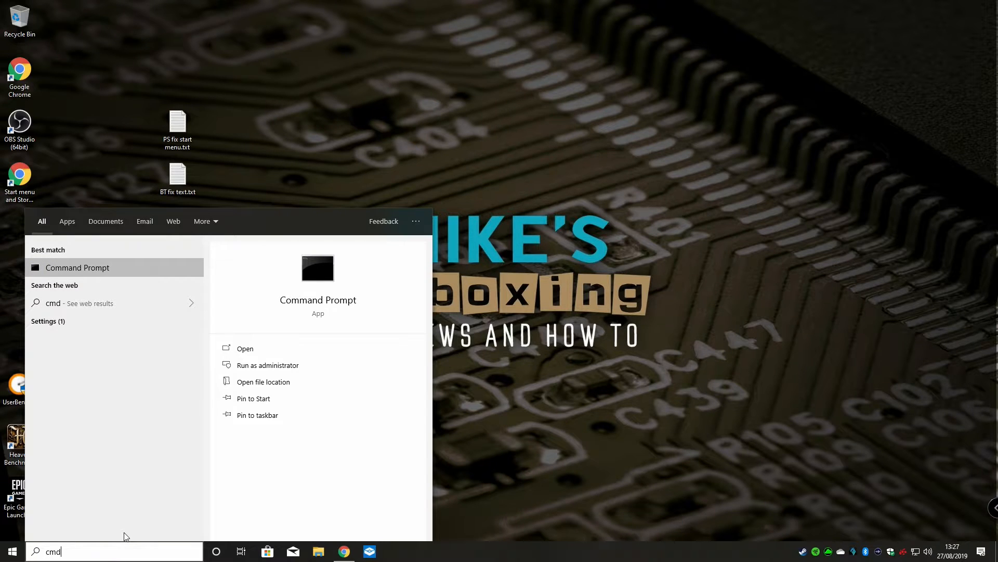
pyautogui.rightClick(318, 267)
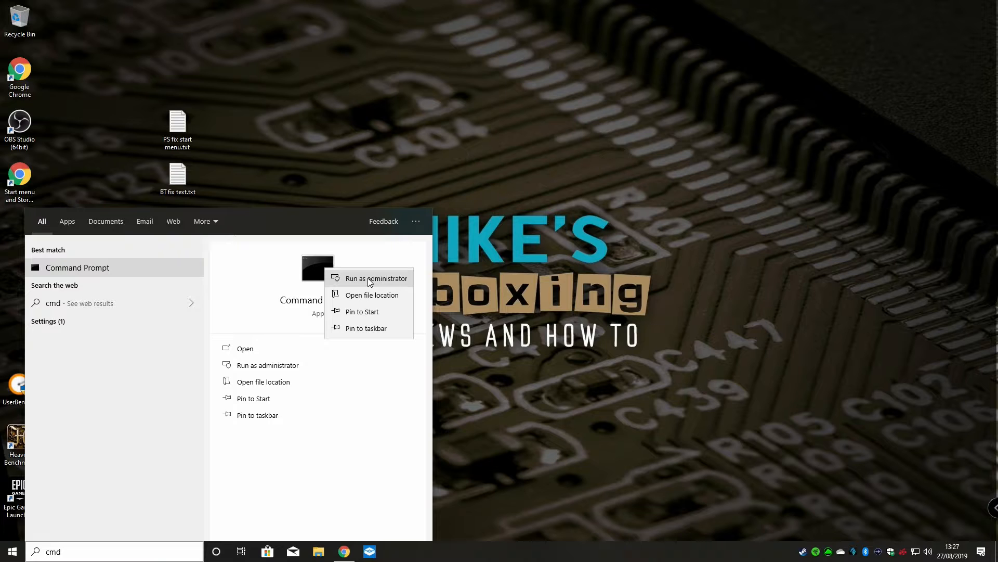
pyautogui.click(375, 278)
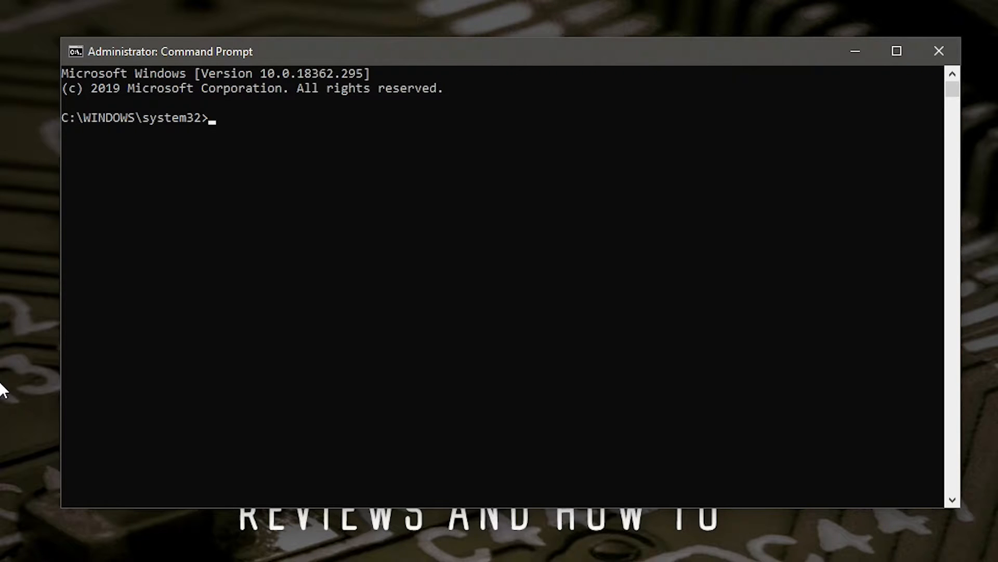
# Enter sfc.exe /scannow in the administrator Command Prompt
pyautogui.write('sfc.exe')
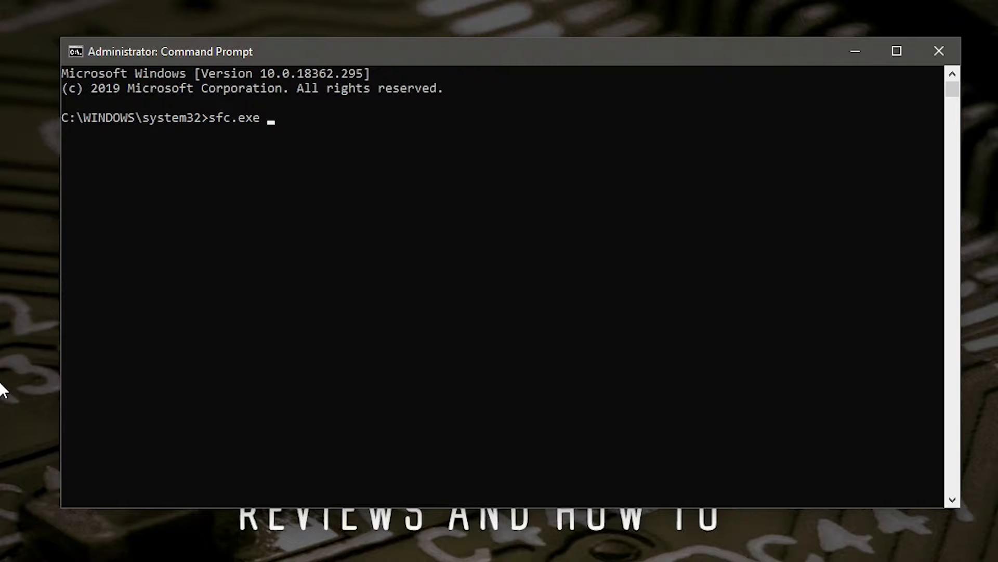
pyautogui.write('/scannow')
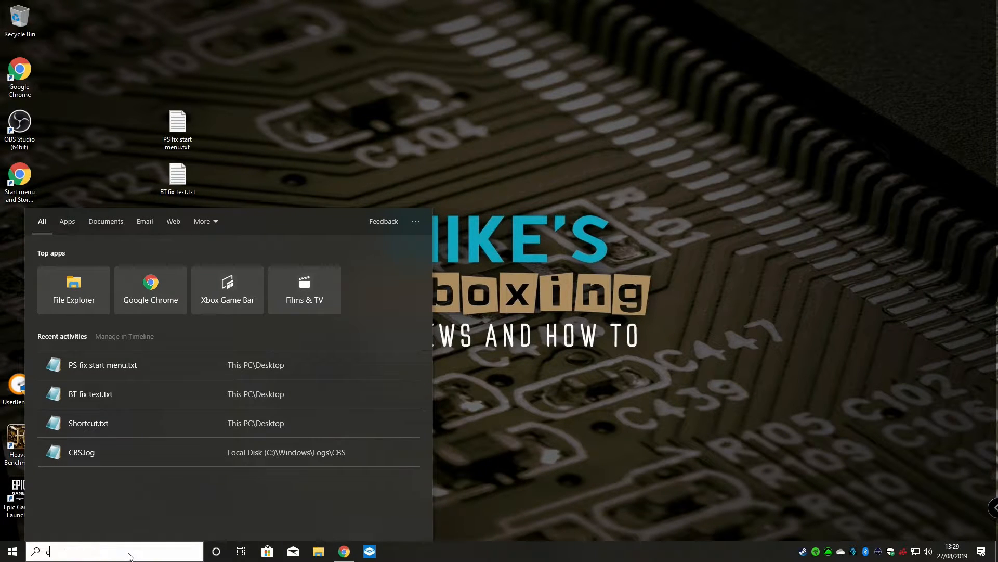
# Launch a second elevated Command Prompt, approve UAC, and open BT fix text.txt
pyautogui.write('md')
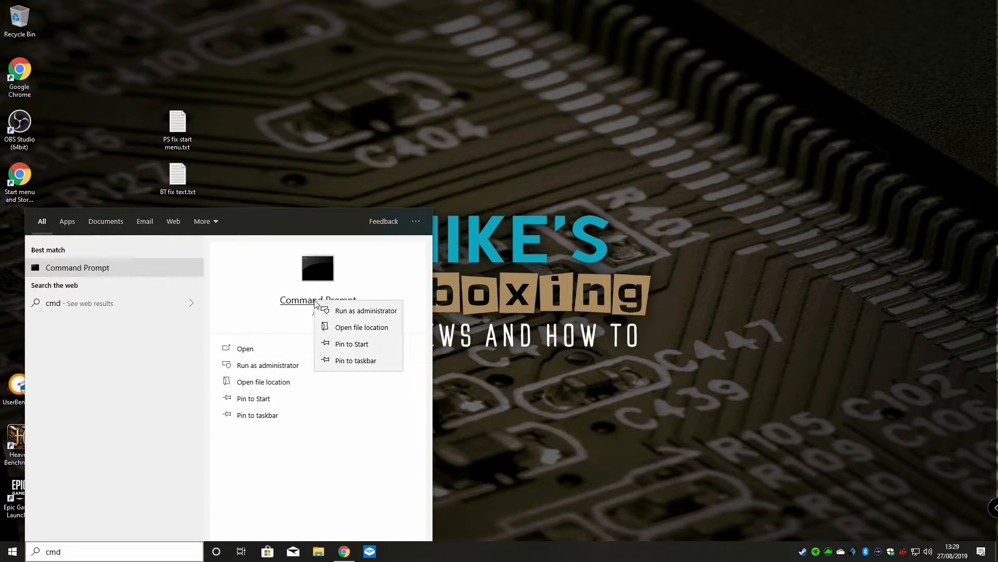
pyautogui.click(365, 310)
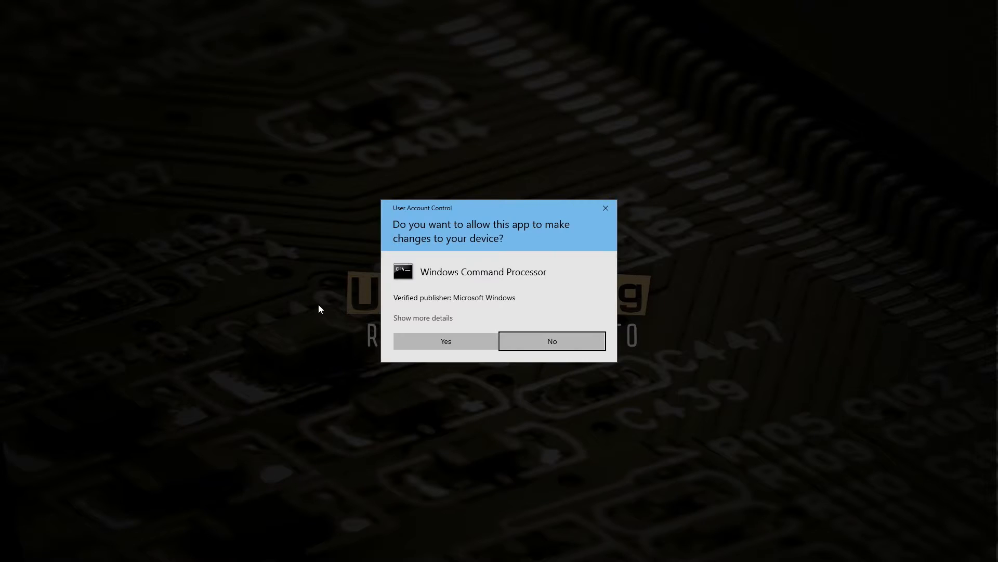
pyautogui.click(445, 340)
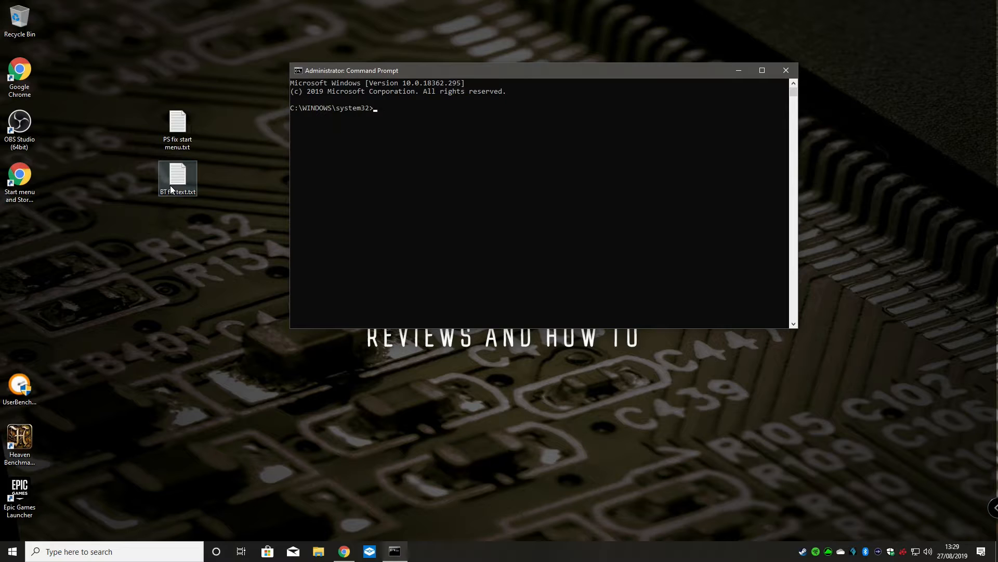
pyautogui.doubleClick(178, 178)
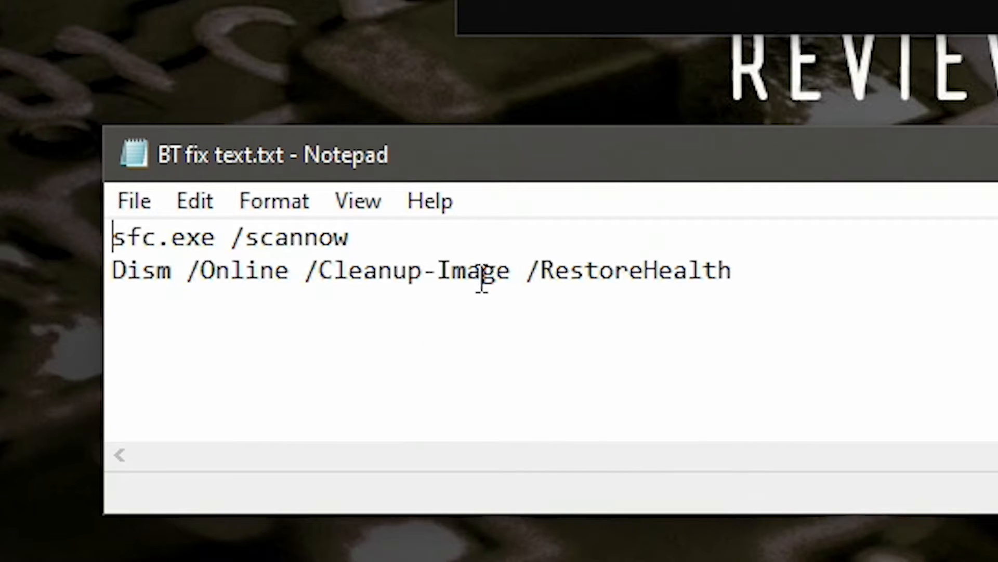
# Copy 'Dism /Online /Cleanup-Image /RestoreHealth' from Notepad and run it in Command Prompt
pyautogui.moveTo(662, 270); pyautogui.dragTo(732, 270)
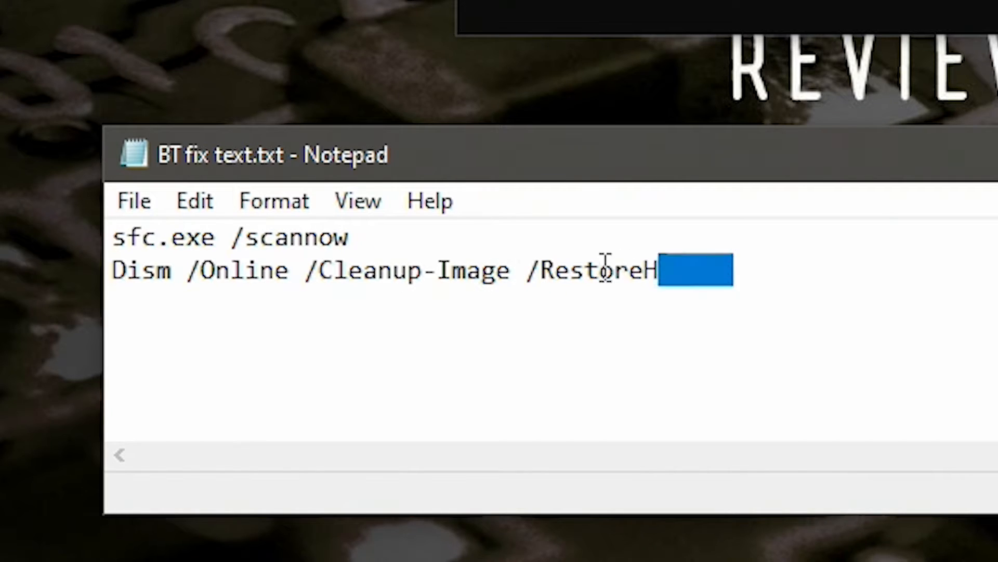
pyautogui.rightClick(287, 394)
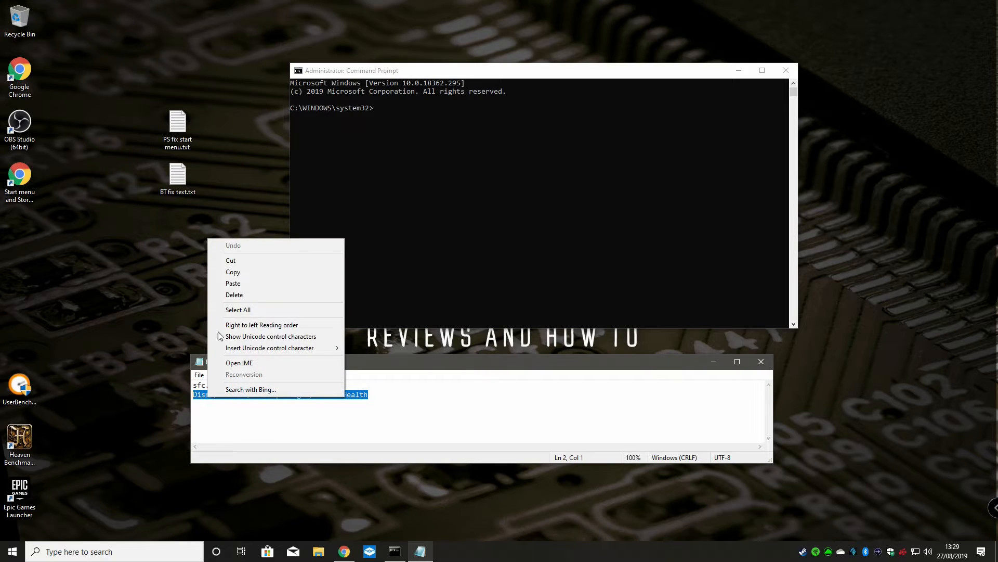
pyautogui.moveTo(232, 272)
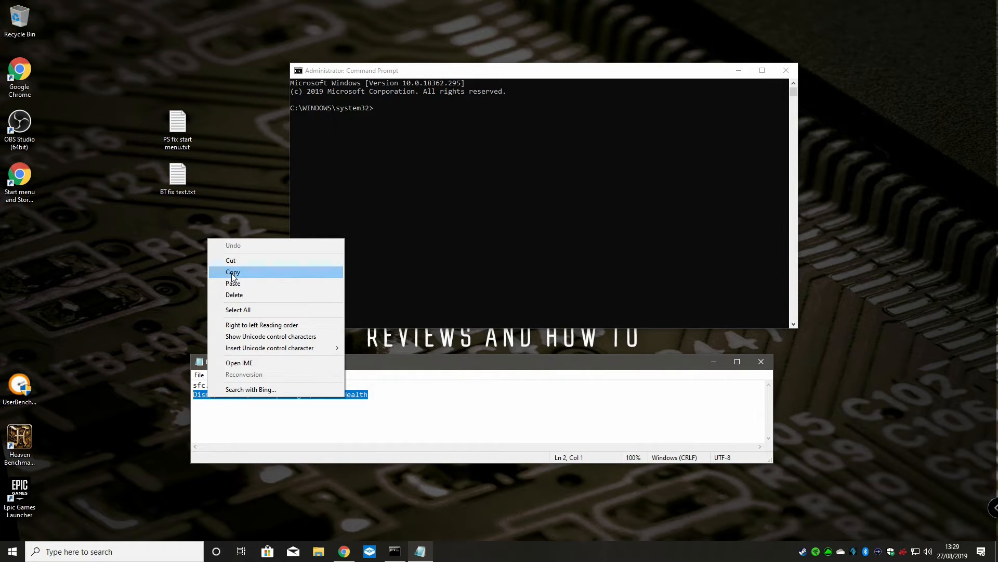
pyautogui.click(233, 272)
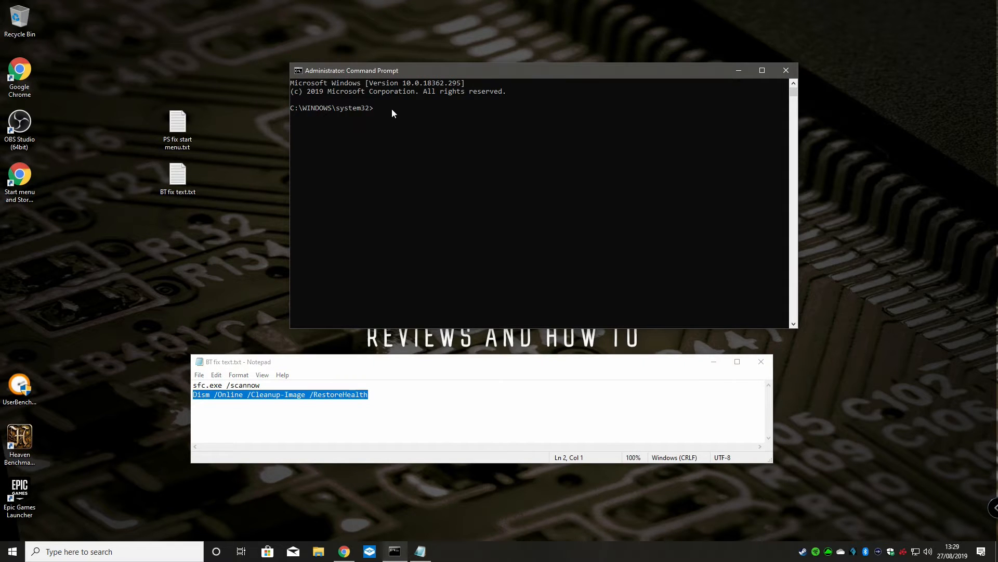
pyautogui.write('Dism /Online /Cleanup-Image /RestoreHealth')
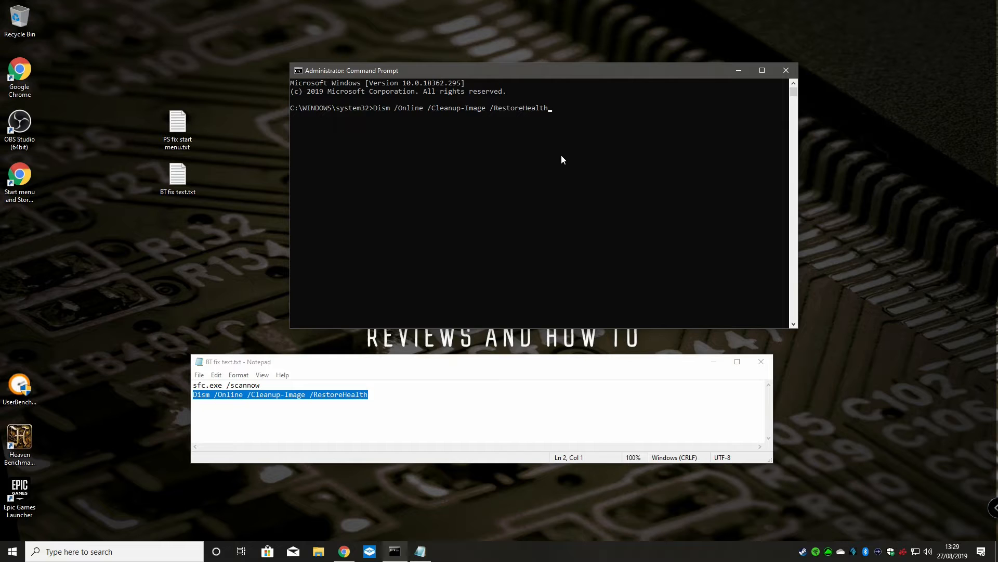
pyautogui.press('enter')
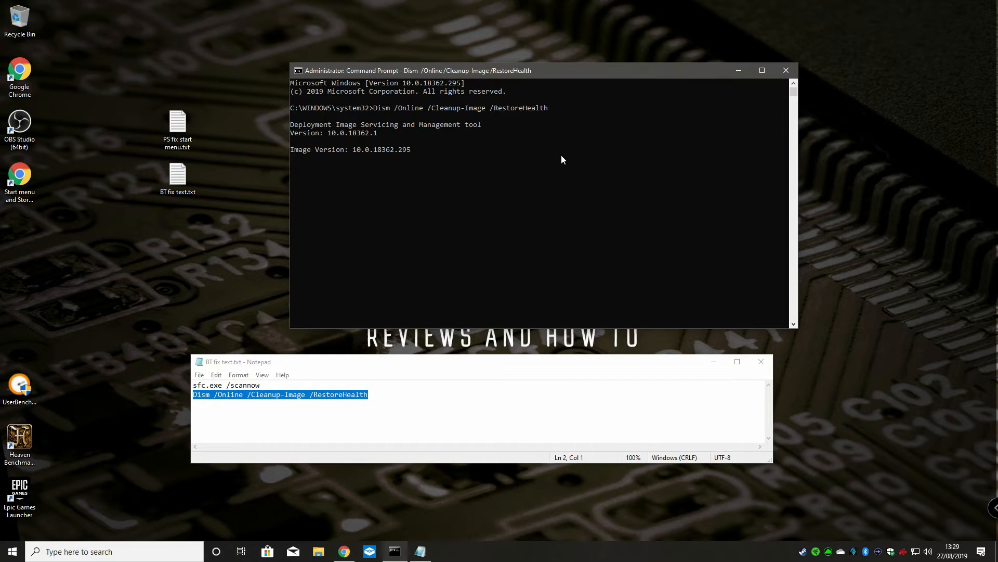